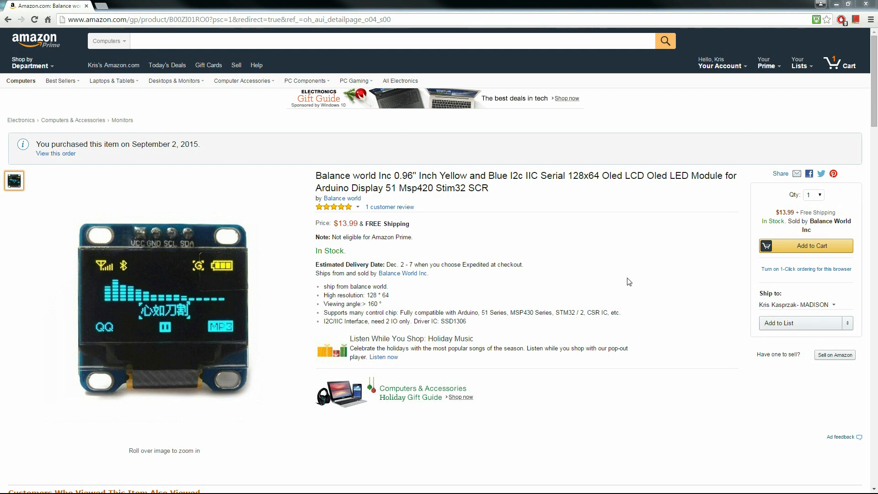
{"action": "mouse_move", "coordinate": [164, 307]}
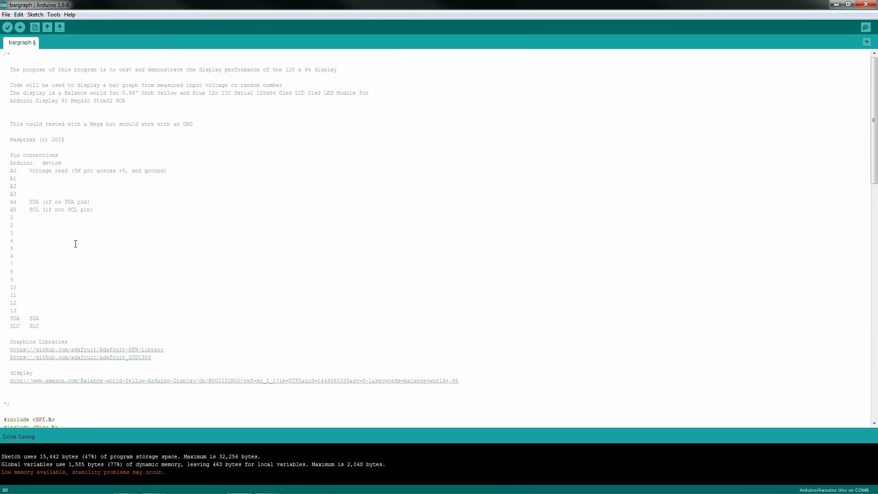
{"action": "mouse_move", "coordinate": [44, 211]}
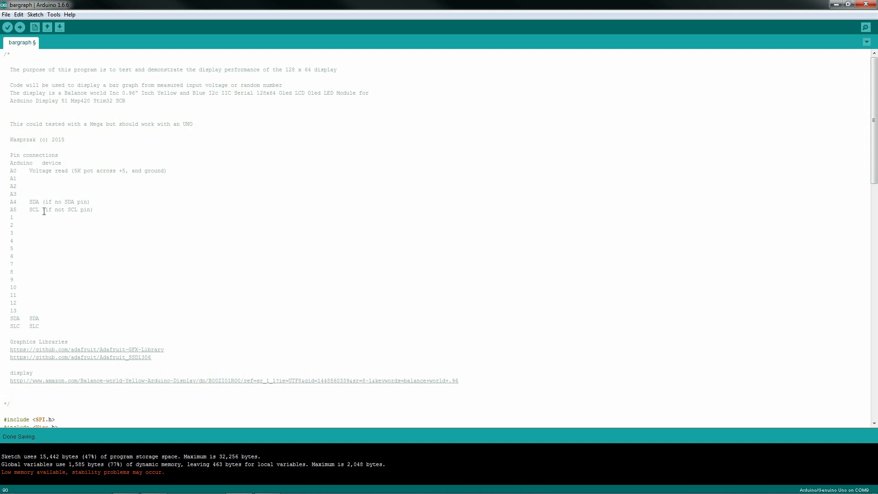
{"action": "mouse_move", "coordinate": [28, 315]}
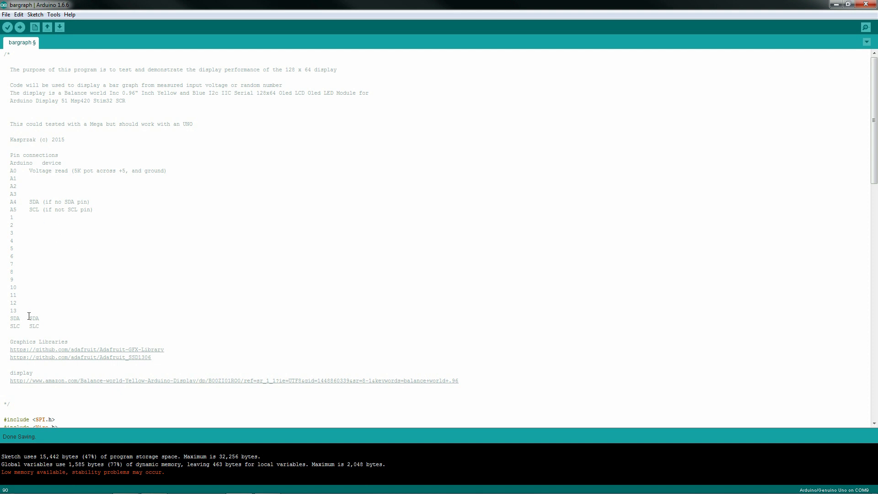
Step: Highlight the Display.begin arguments and ADJ_PIN A0 definition, then uncomment Display.clearDisplay() in setup()
{"action": "double_click", "coordinate": [33, 318]}
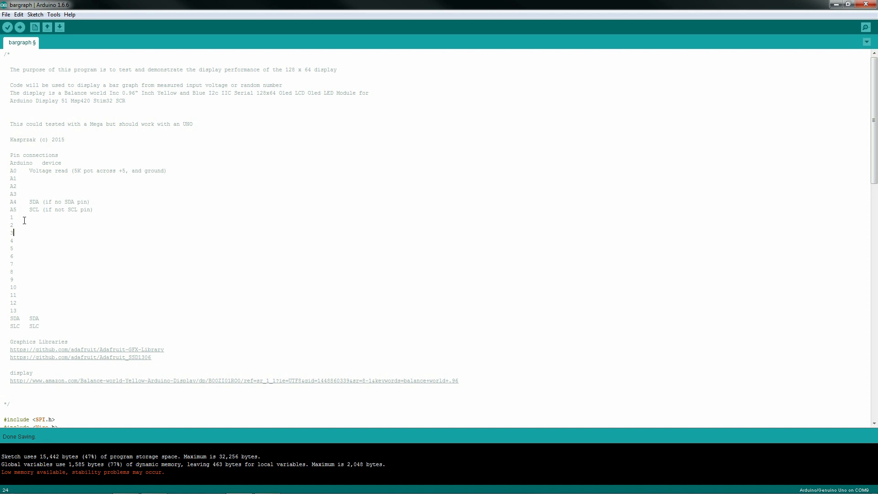
{"action": "scroll", "scroll_direction": "down", "scroll_amount": 3}
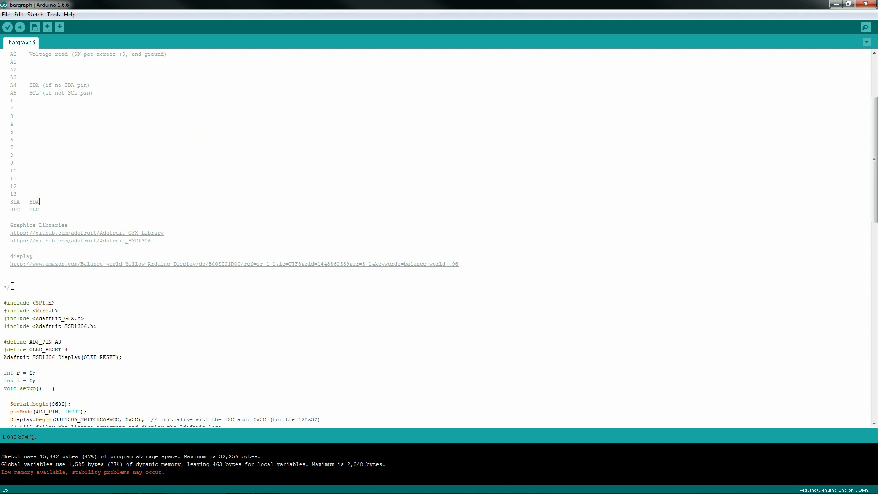
{"action": "mouse_move", "coordinate": [86, 271]}
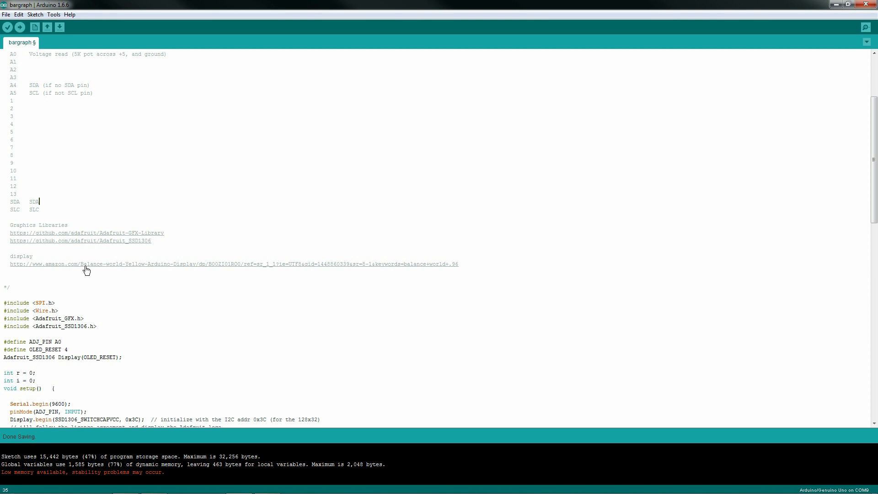
{"action": "mouse_move", "coordinate": [90, 273]}
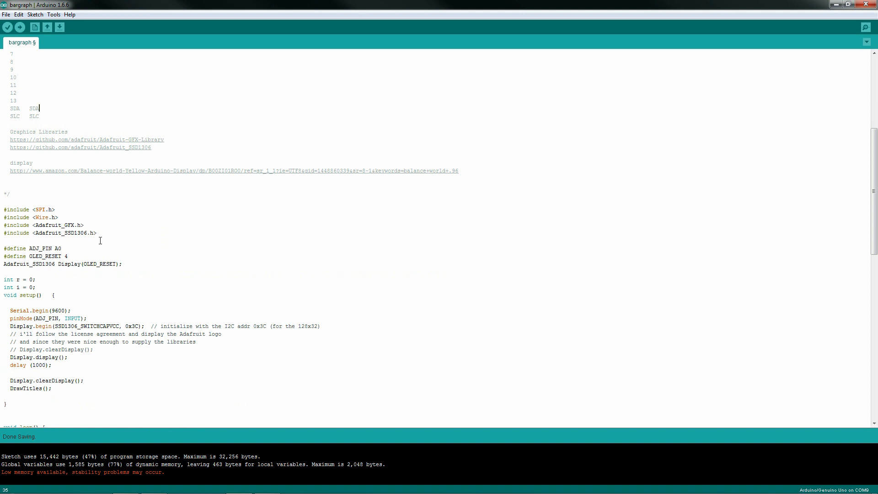
{"action": "left_click_drag", "start_coordinate": [3, 209], "coordinate": [96, 233]}
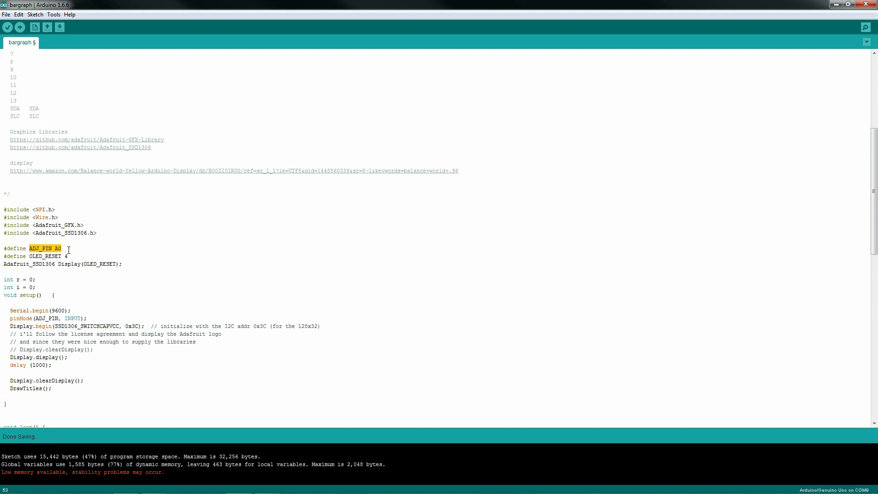
{"action": "mouse_move", "coordinate": [68, 264]}
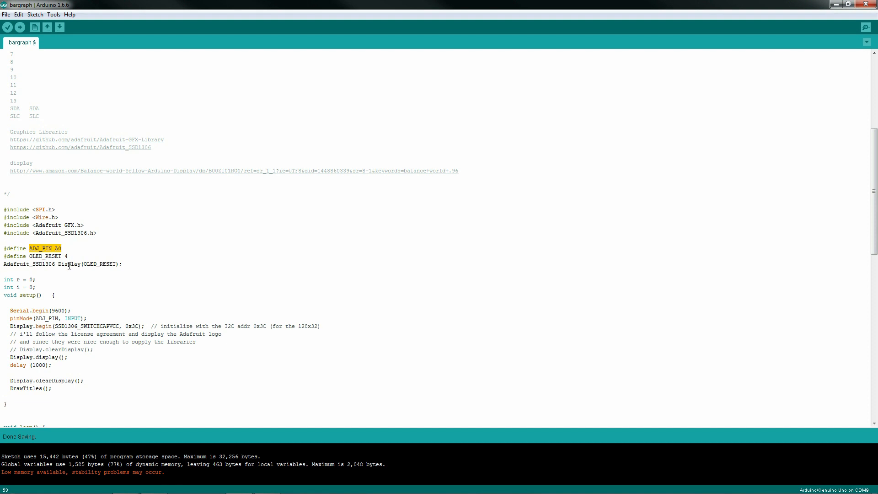
{"action": "scroll", "scroll_direction": "down", "scroll_amount": 3}
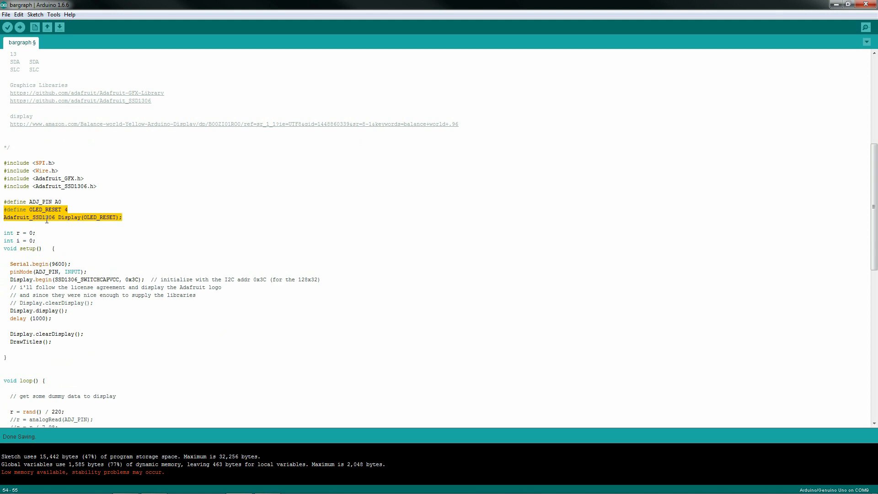
{"action": "double_click", "coordinate": [68, 217]}
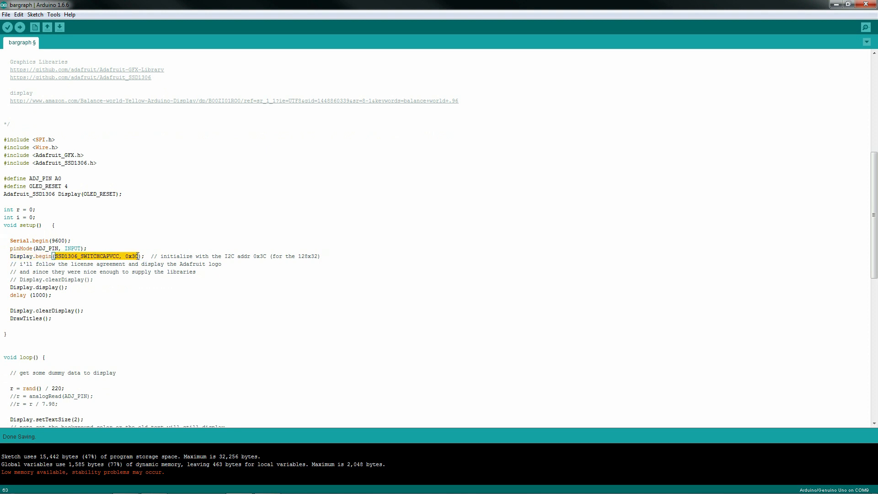
{"action": "mouse_move", "coordinate": [126, 242]}
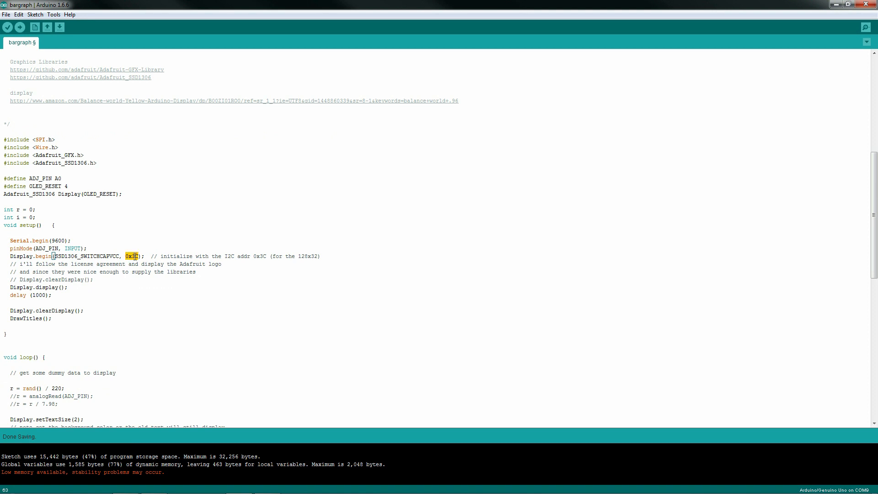
{"action": "mouse_move", "coordinate": [134, 250]}
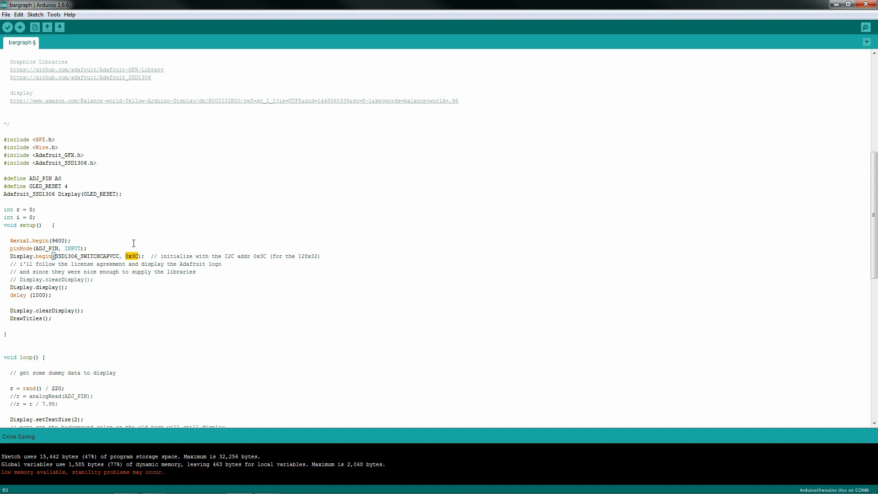
{"action": "mouse_move", "coordinate": [103, 263]}
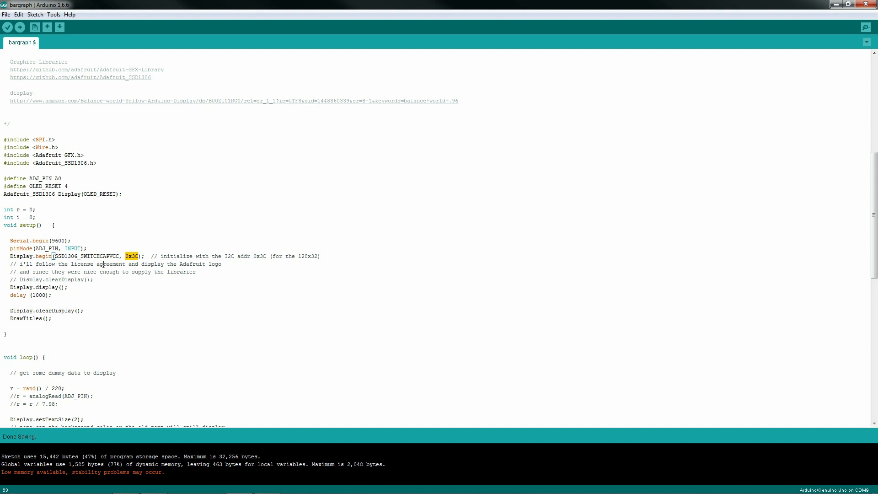
{"action": "mouse_move", "coordinate": [75, 273]}
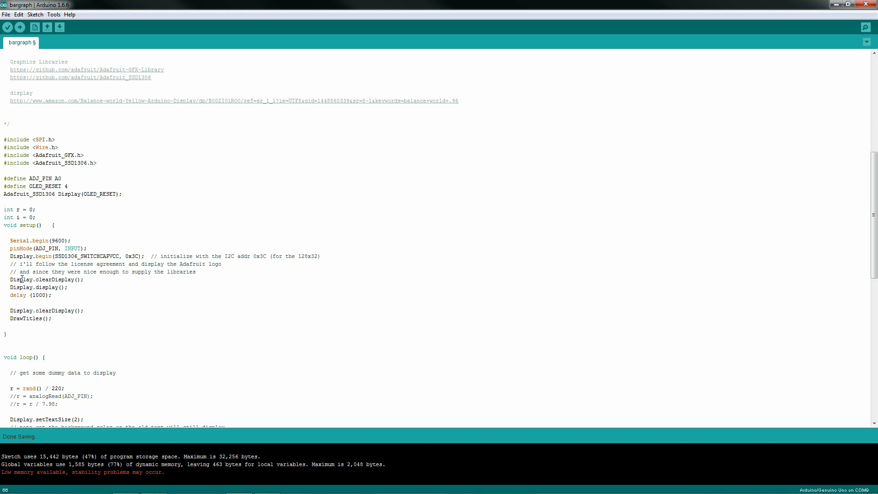
{"action": "double_click", "coordinate": [45, 279]}
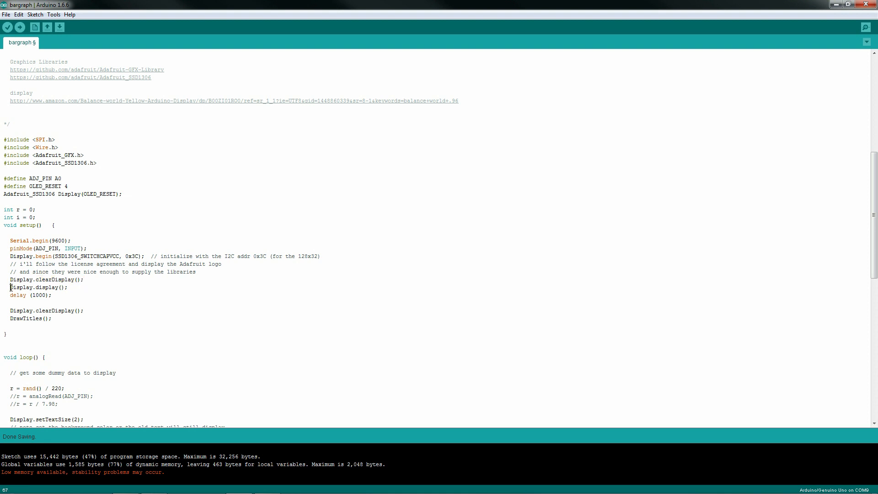
{"action": "left_click", "coordinate": [51, 295]}
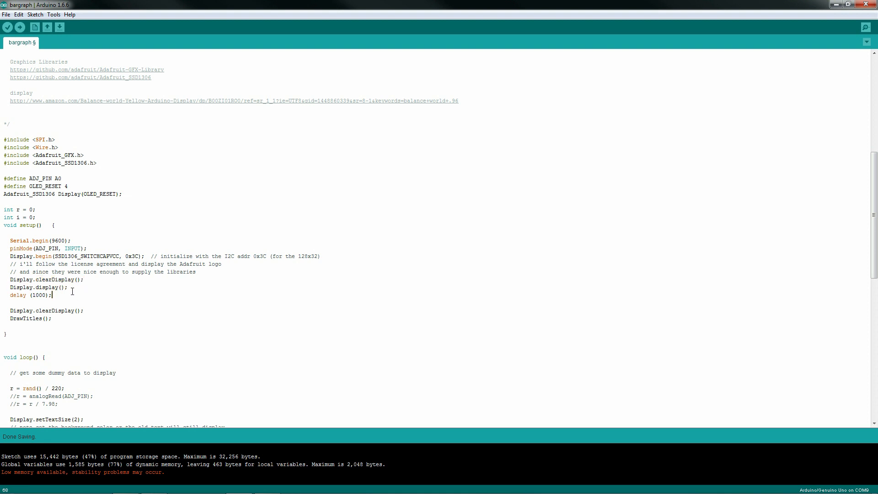
{"action": "mouse_move", "coordinate": [71, 287]}
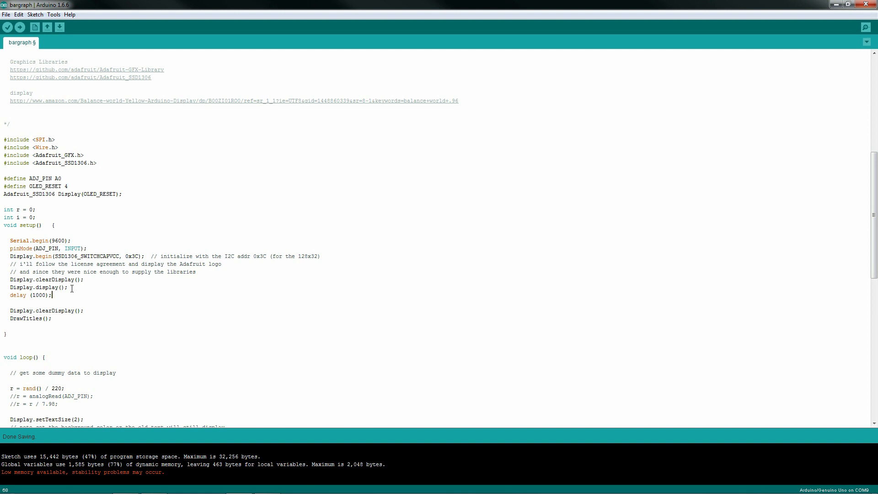
{"action": "mouse_move", "coordinate": [34, 307]}
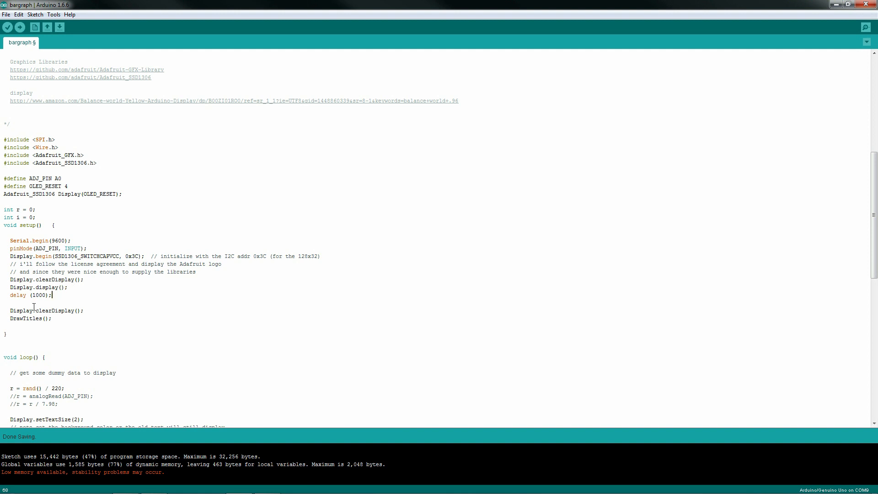
{"action": "double_click", "coordinate": [25, 319]}
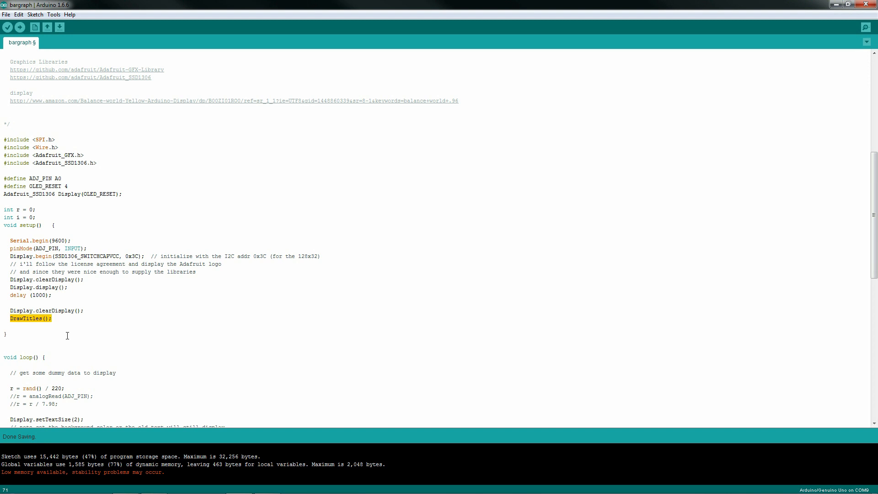
{"action": "scroll", "scroll_direction": "down", "scroll_amount": 3}
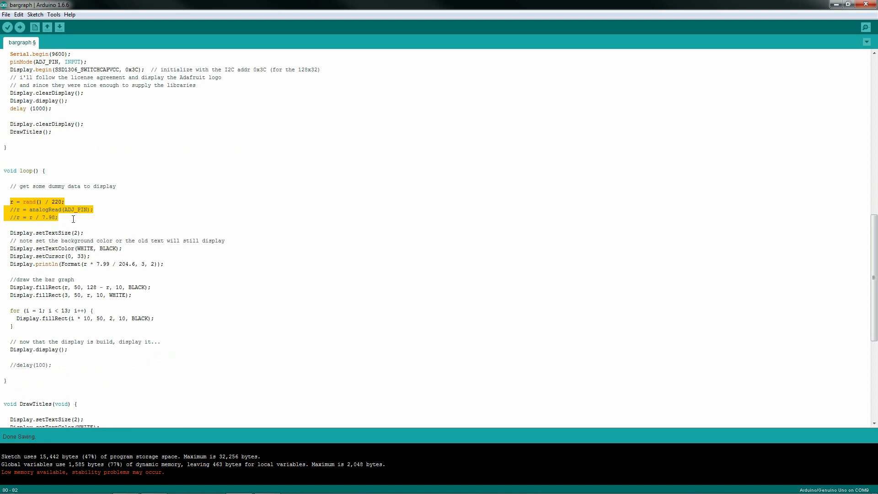
{"action": "double_click", "coordinate": [47, 209]}
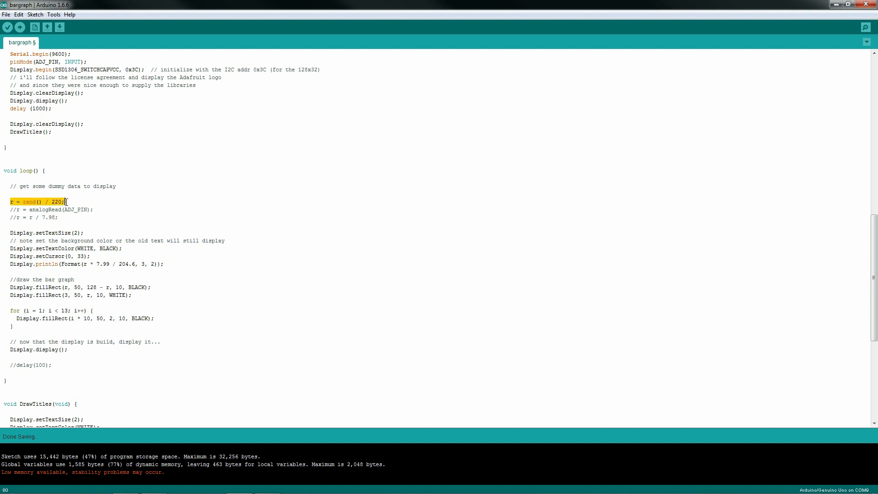
{"action": "left_click", "coordinate": [56, 202]}
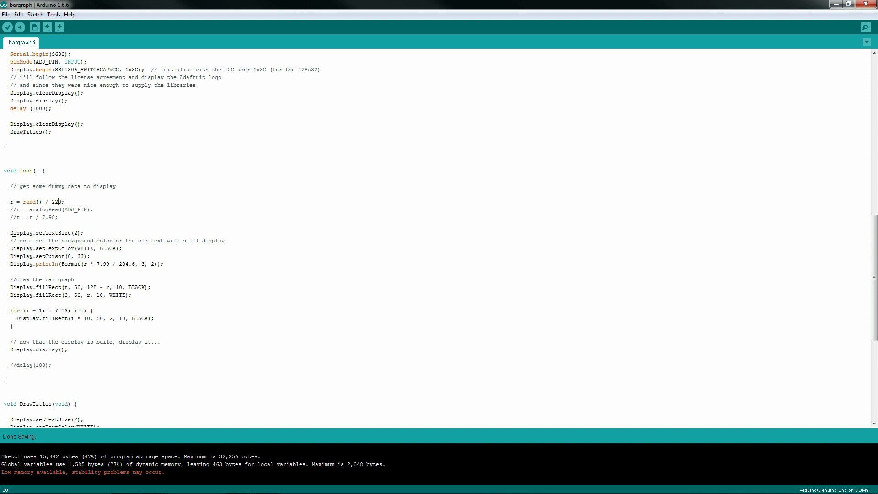
{"action": "triple_click", "coordinate": [47, 232]}
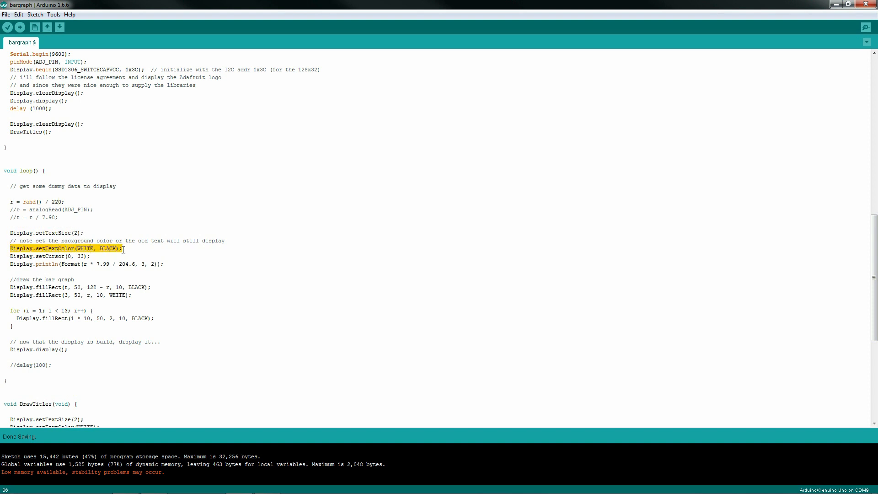
{"action": "double_click", "coordinate": [85, 248]}
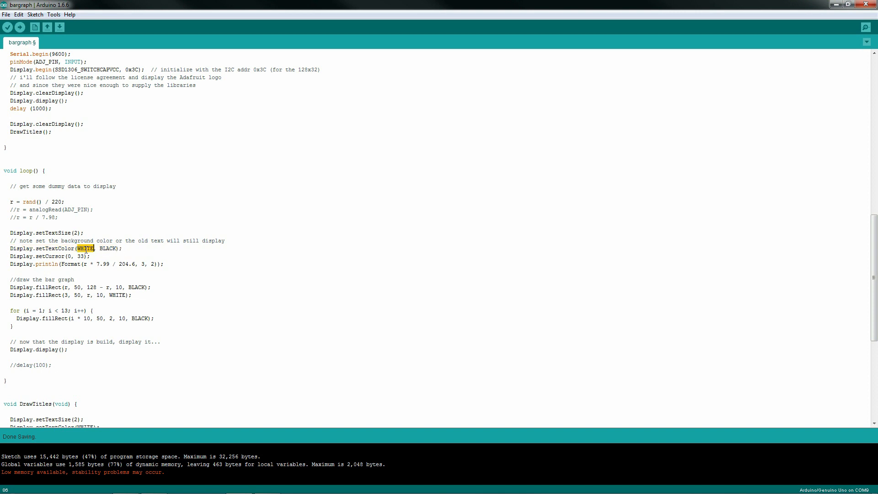
{"action": "double_click", "coordinate": [107, 248]}
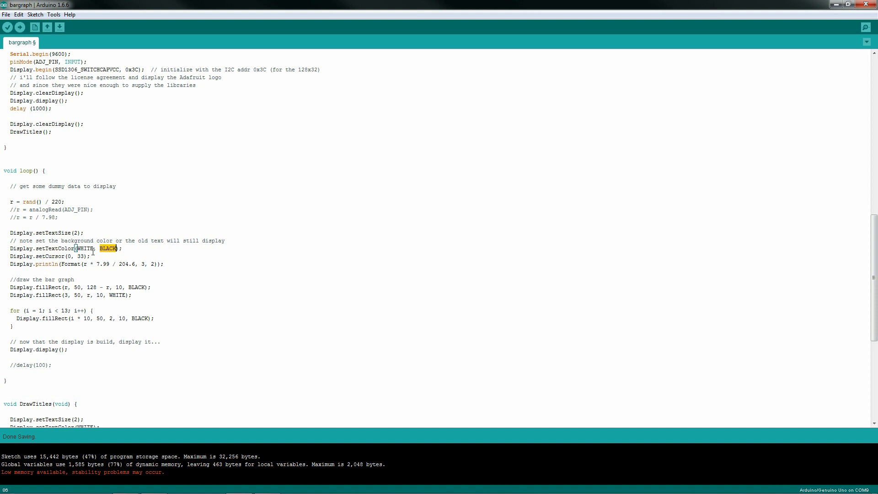
{"action": "triple_click", "coordinate": [56, 247]}
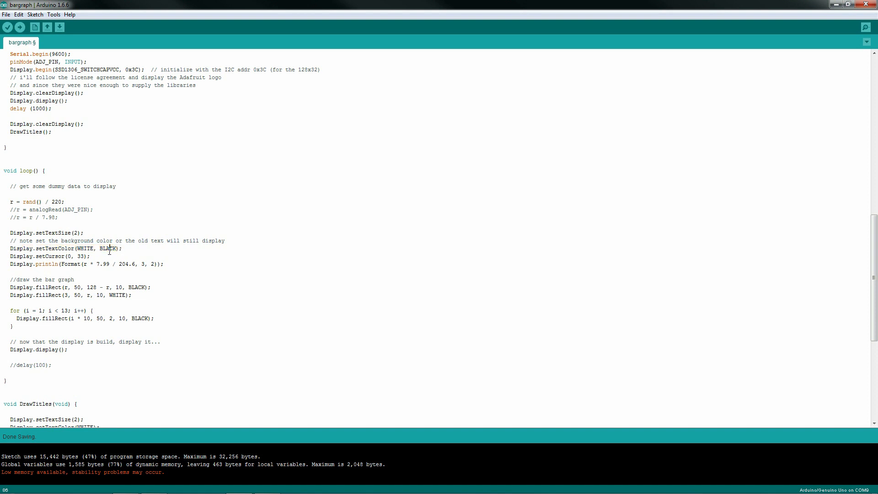
{"action": "double_click", "coordinate": [108, 248]}
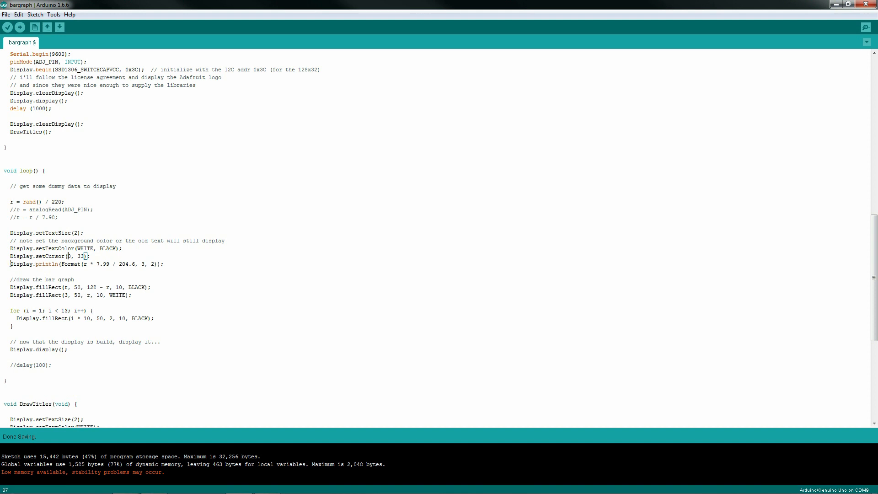
{"action": "double_click", "coordinate": [46, 264]}
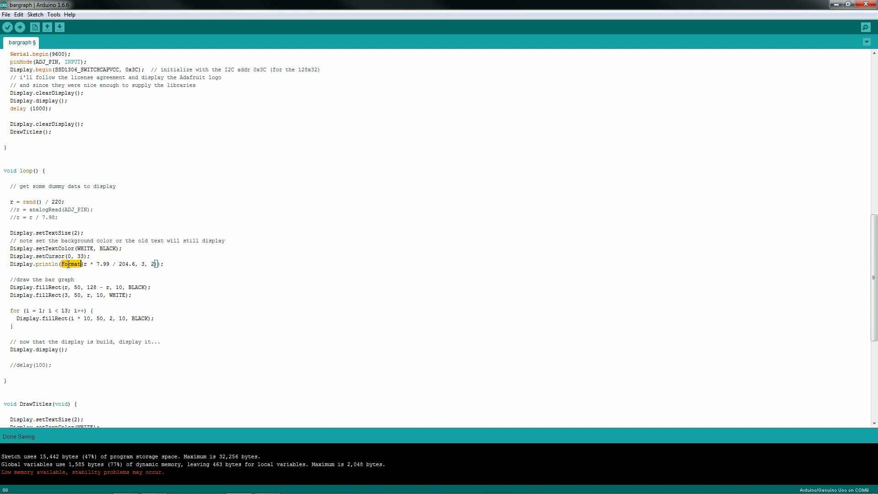
{"action": "scroll", "scroll_direction": "down", "scroll_amount": 3}
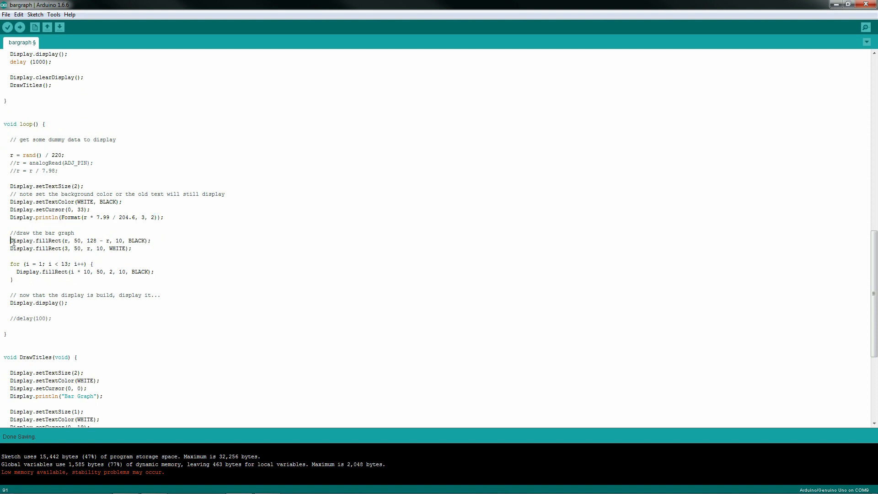
Step: Highlight the white fillRect bar line, then remove the // before delay(100) ending loop()
{"action": "triple_click", "coordinate": [79, 240]}
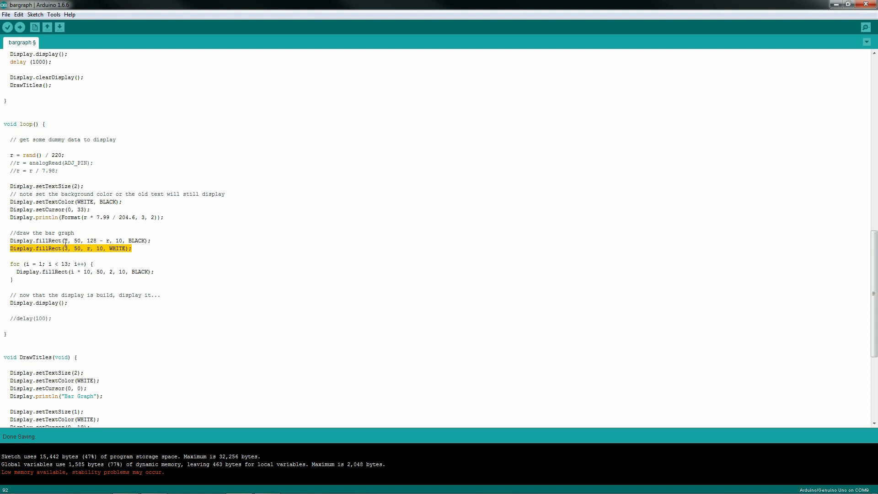
{"action": "left_click", "coordinate": [147, 240]}
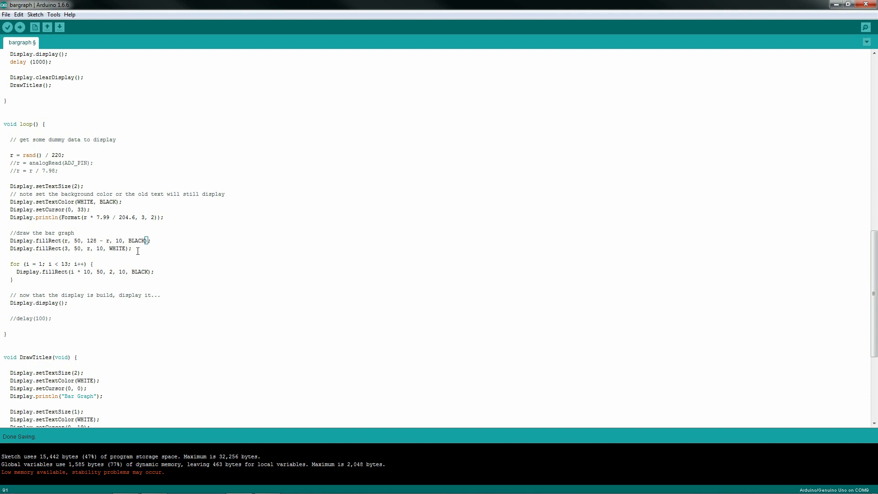
{"action": "double_click", "coordinate": [38, 302]}
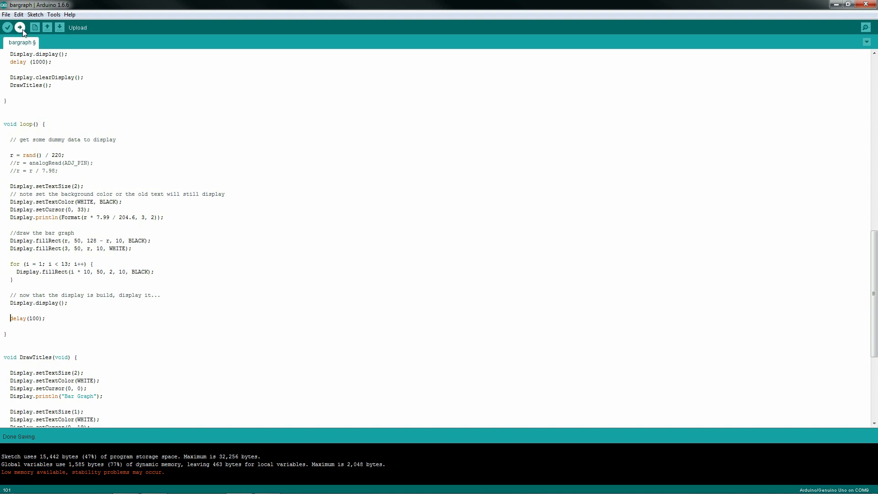
Step: Upload the edited bargraph sketch to the board until Done uploading appears
{"action": "left_click", "coordinate": [20, 27]}
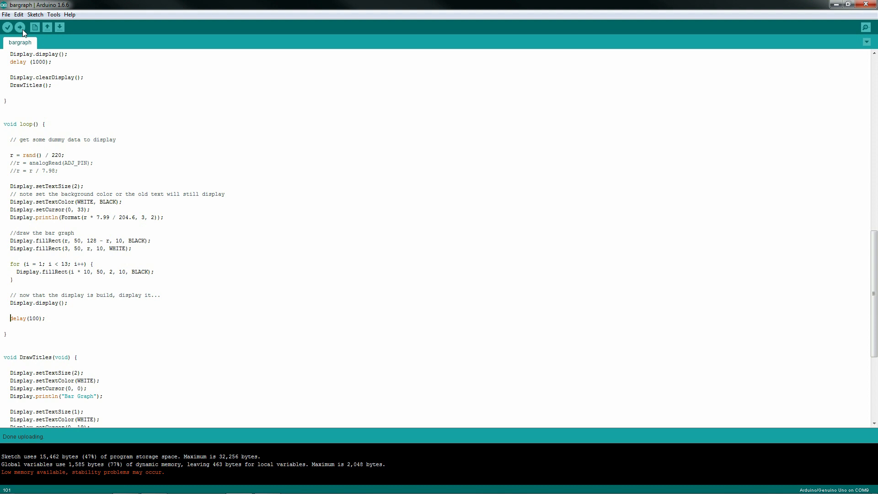
{"action": "scroll", "scroll_direction": "down", "scroll_amount": 3}
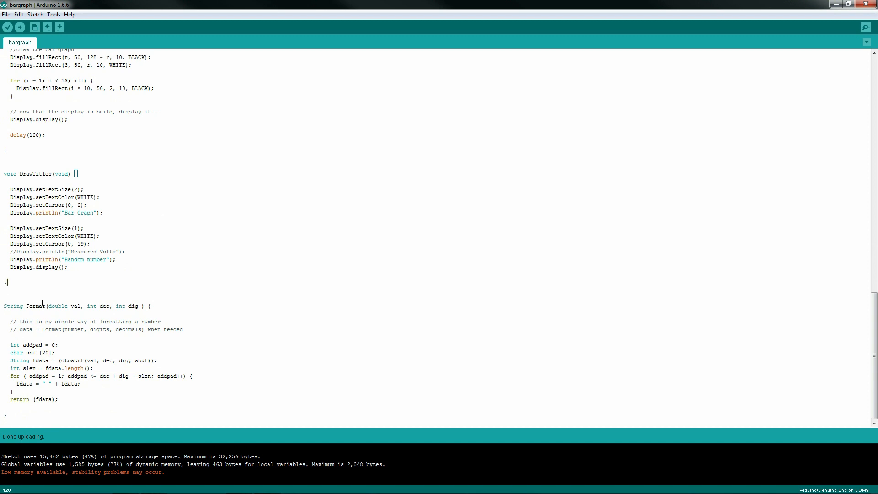
{"action": "double_click", "coordinate": [34, 306]}
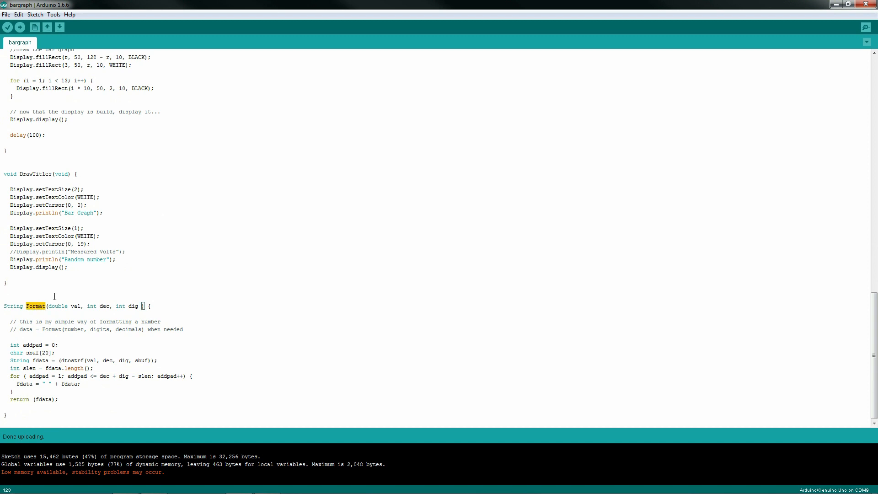